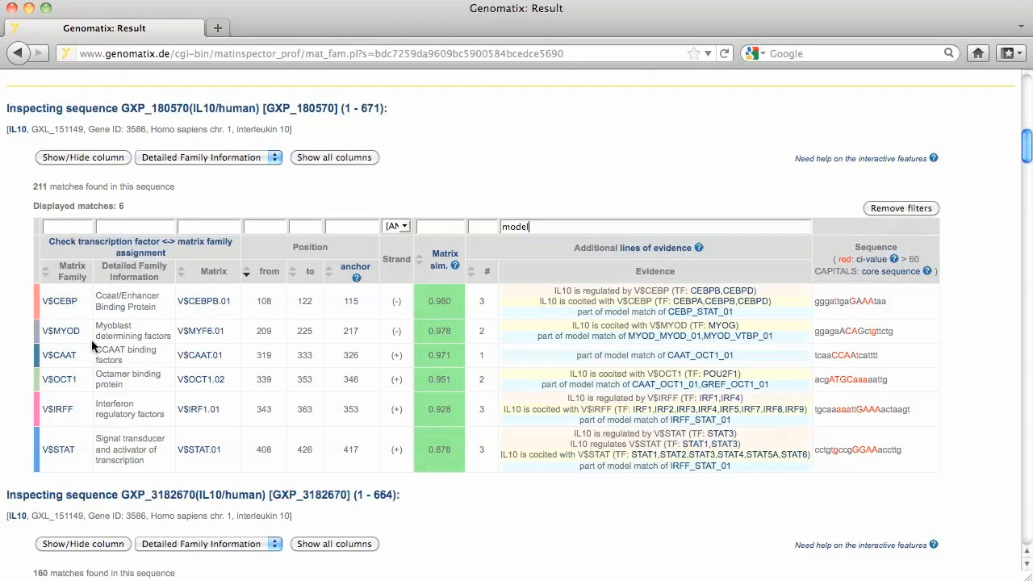
mouse_move(561, 459)
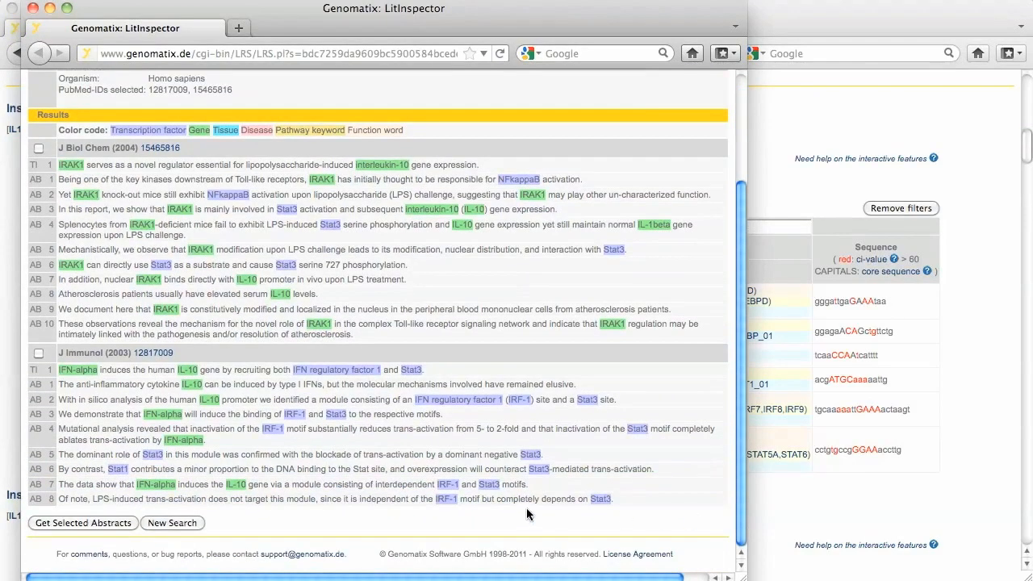
mouse_move(394, 380)
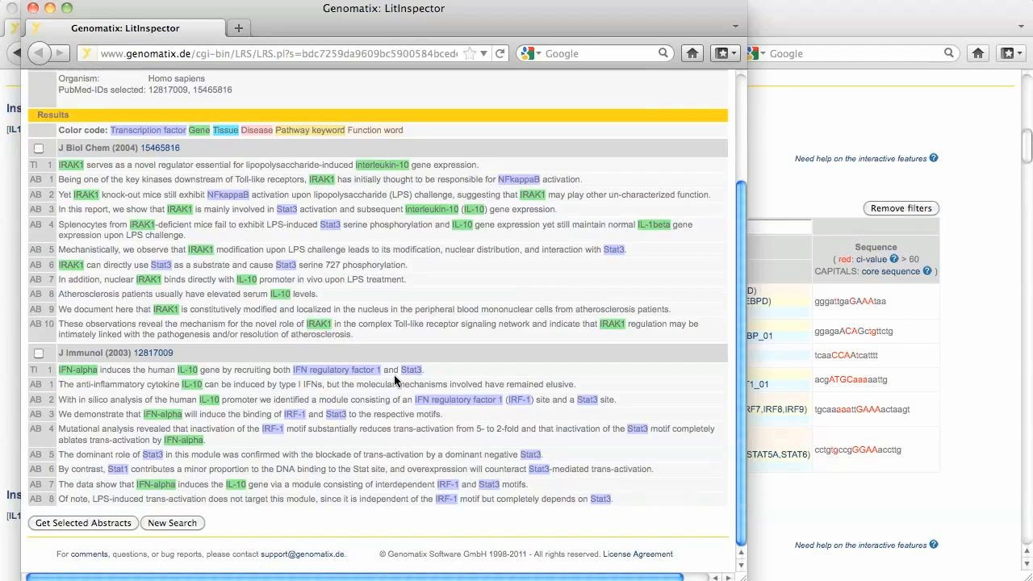